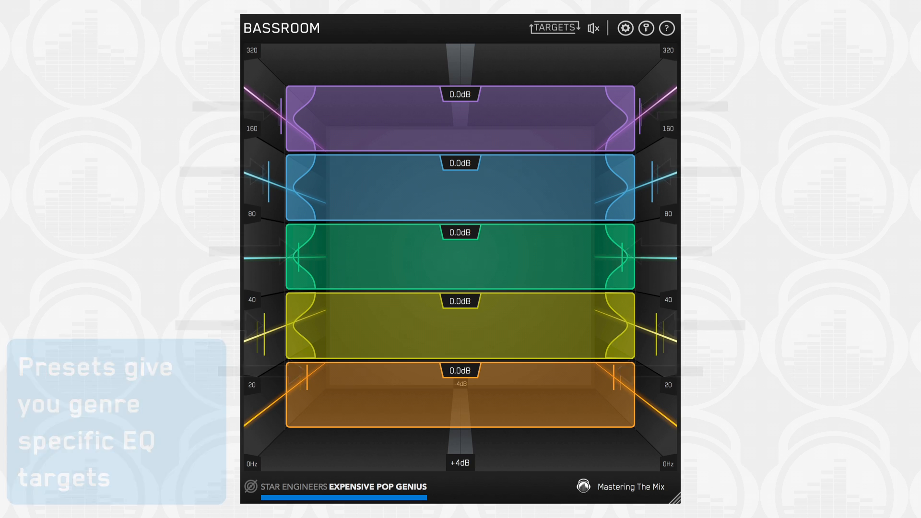
# Step: Load the Star Engineers > Expensive Pop Genius preset from the preset browser
pyautogui.click(553, 27)
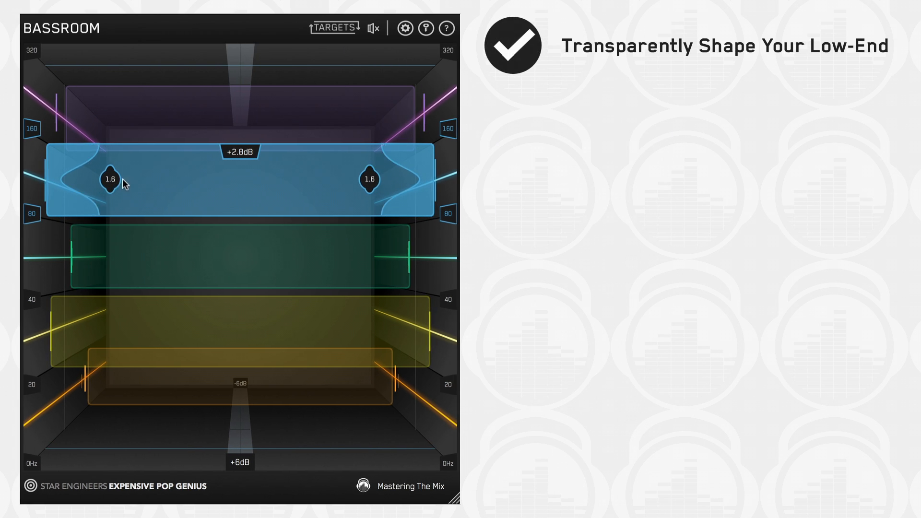
# Step: Boost the 80–160 Hz band to +2.8 dB and narrow it to Q 2.3
pyautogui.moveTo(109, 180); pyautogui.dragTo(130, 178)
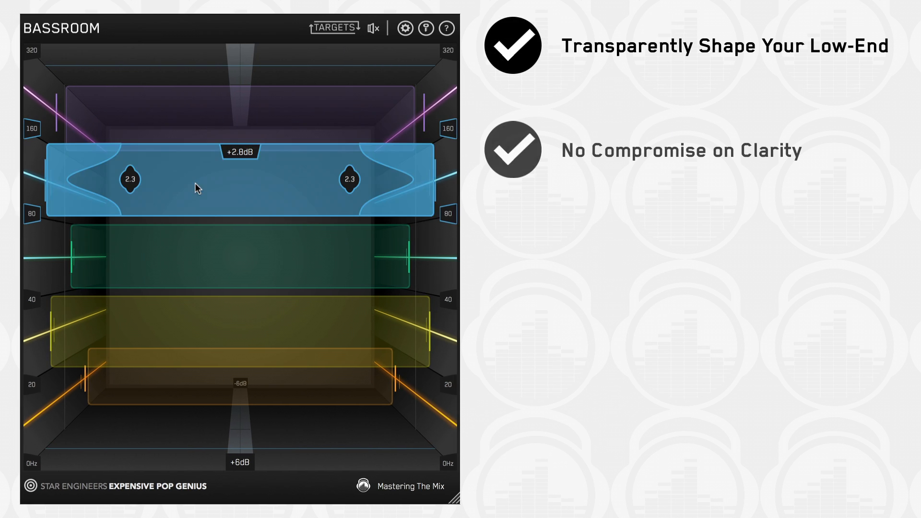